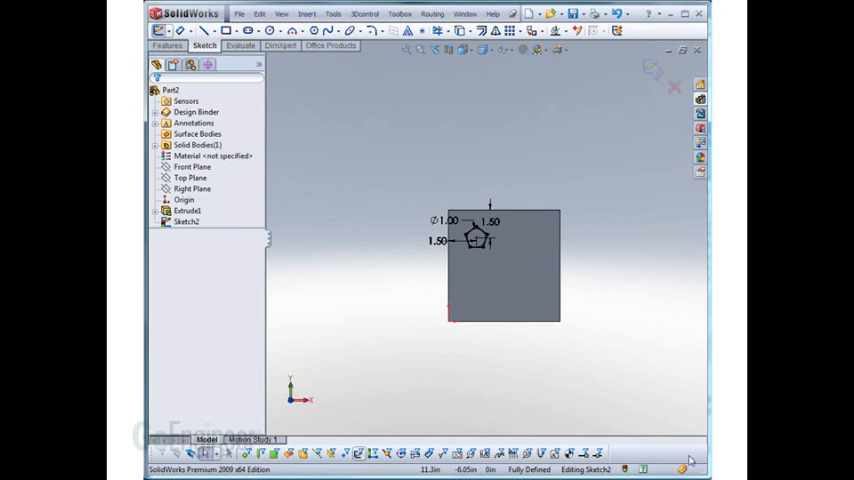
pyautogui.moveTo(589, 168)
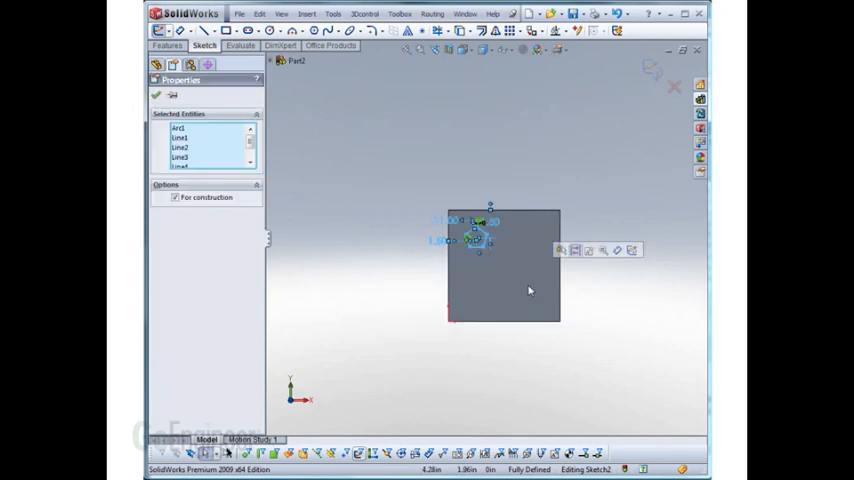
# - Open the sketch pattern types flyout on the Sketch toolbar
pyautogui.click(524, 31)
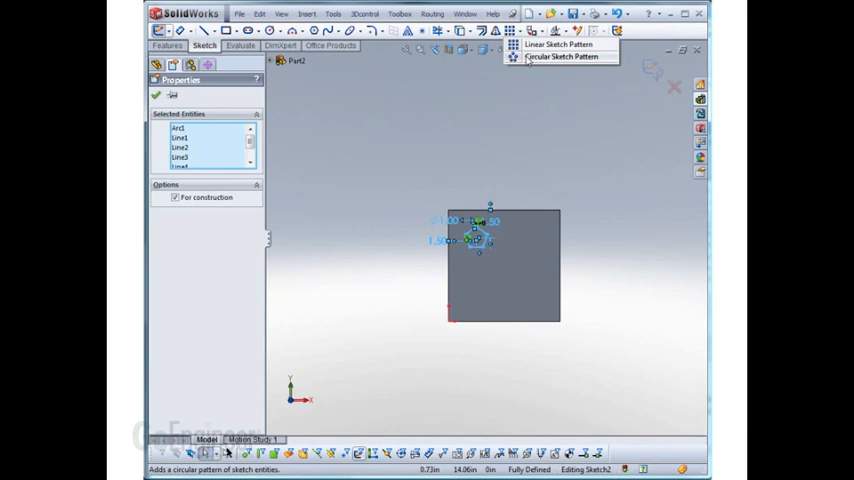
# - Choose Circular Sketch Pattern and select the total angle field to change it
pyautogui.click(562, 57)
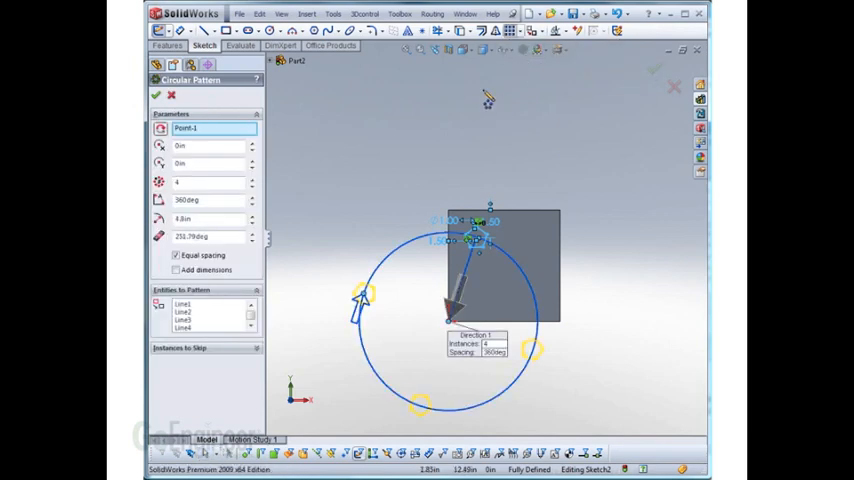
pyautogui.click(212, 128)
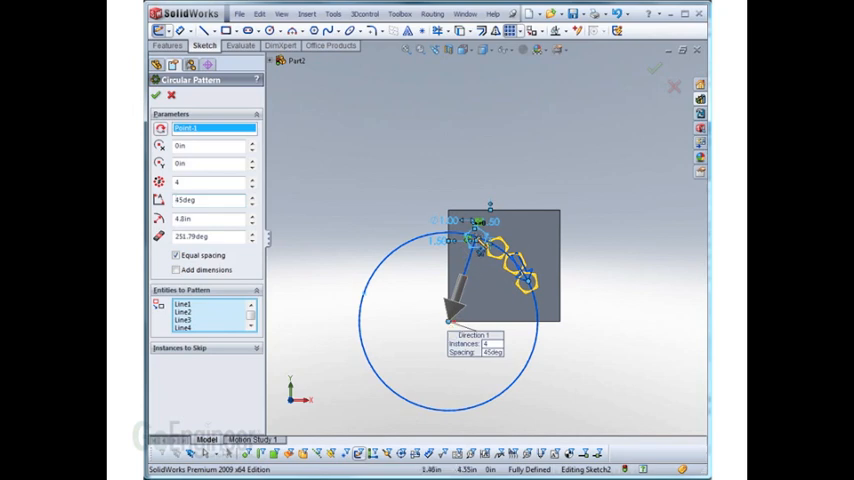
# - Select the 4.8 in pattern radius value for editing
pyautogui.click(210, 218)
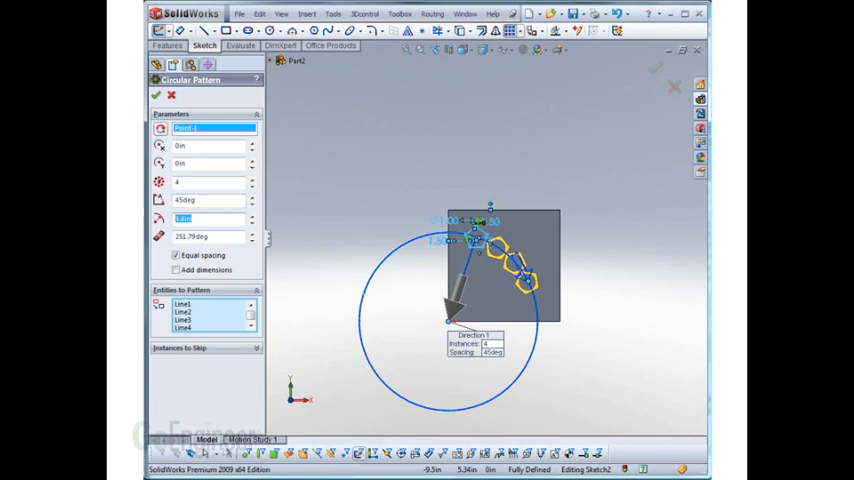
pyautogui.moveTo(271, 258)
pyautogui.write('45')
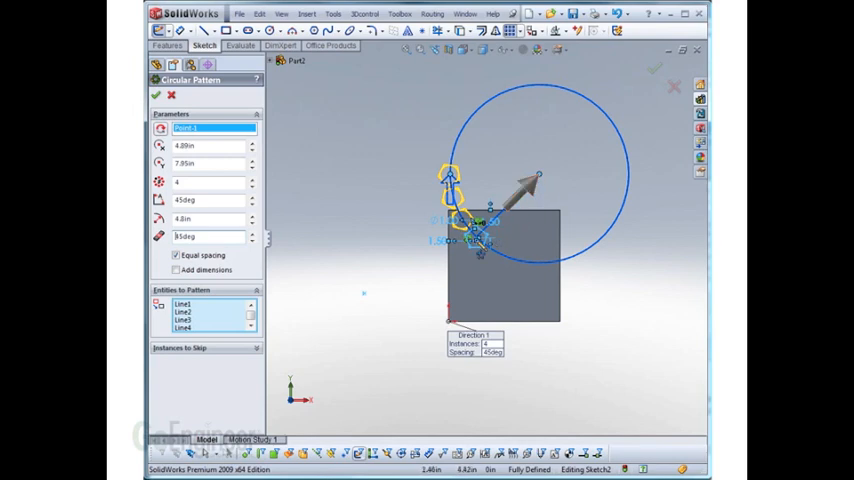
pyautogui.moveTo(302, 277)
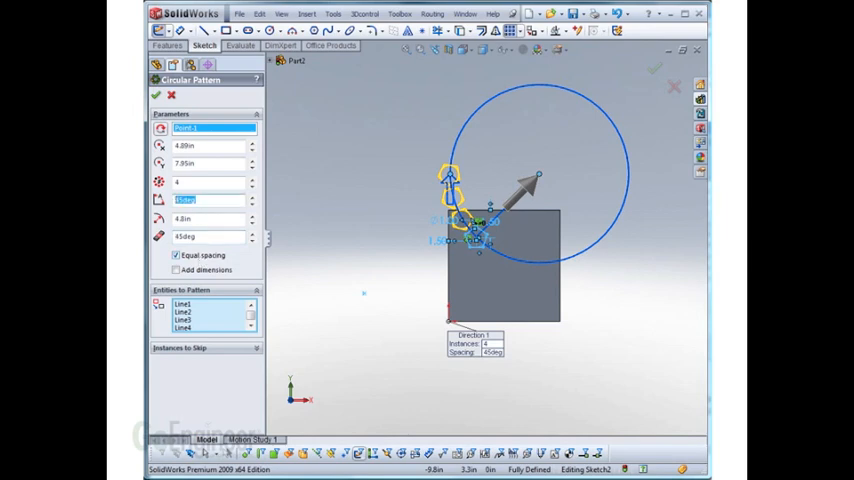
# - Set the total angle to 360deg and enable Add dimensions
pyautogui.write('360deg')
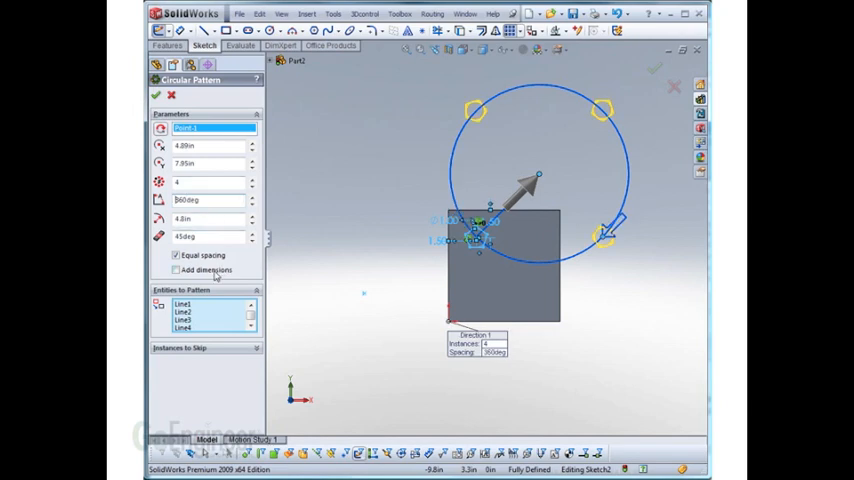
pyautogui.click(176, 270)
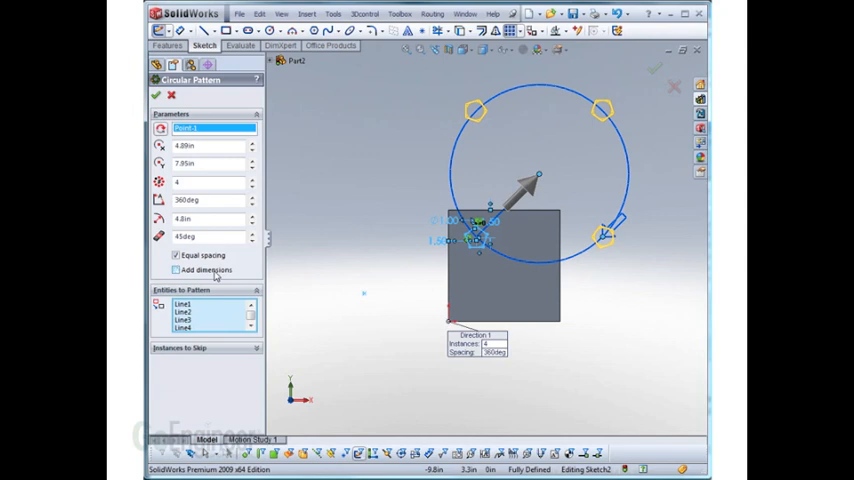
pyautogui.click(177, 270)
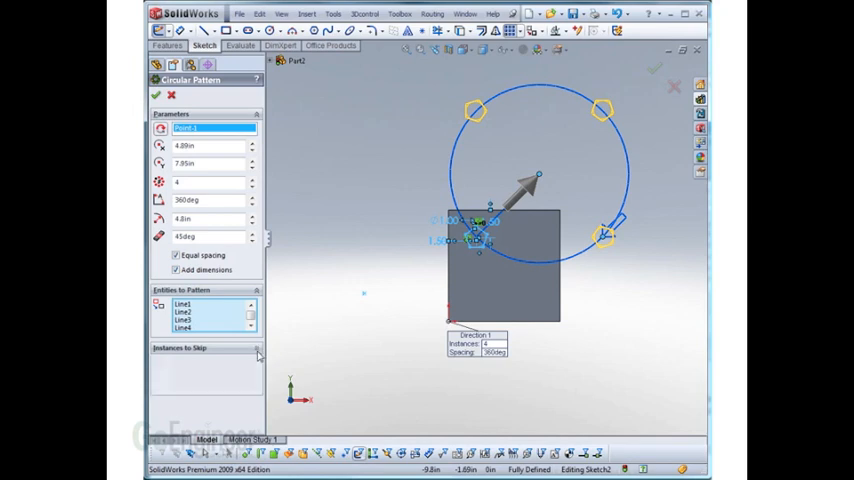